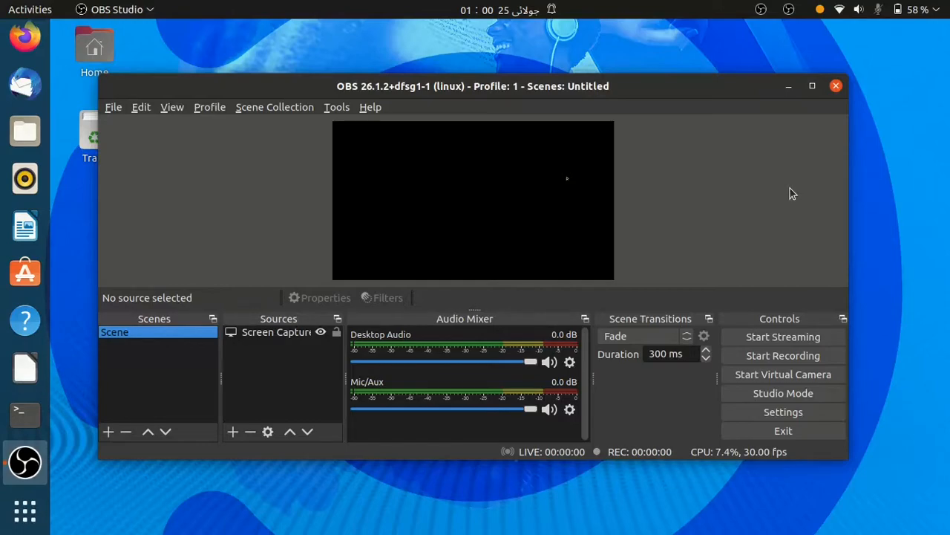
{"action": "mouse_move", "coordinate": [869, 147]}
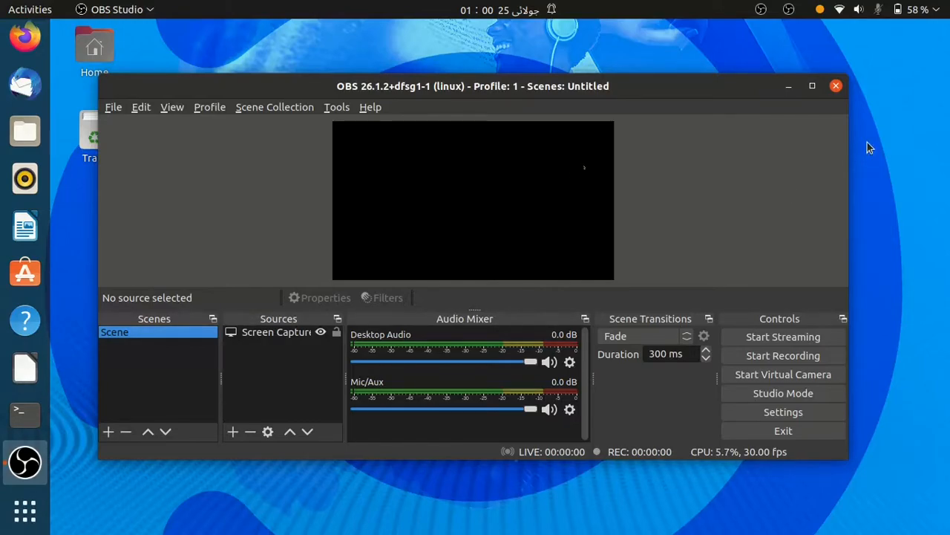
{"action": "mouse_move", "coordinate": [818, 136]}
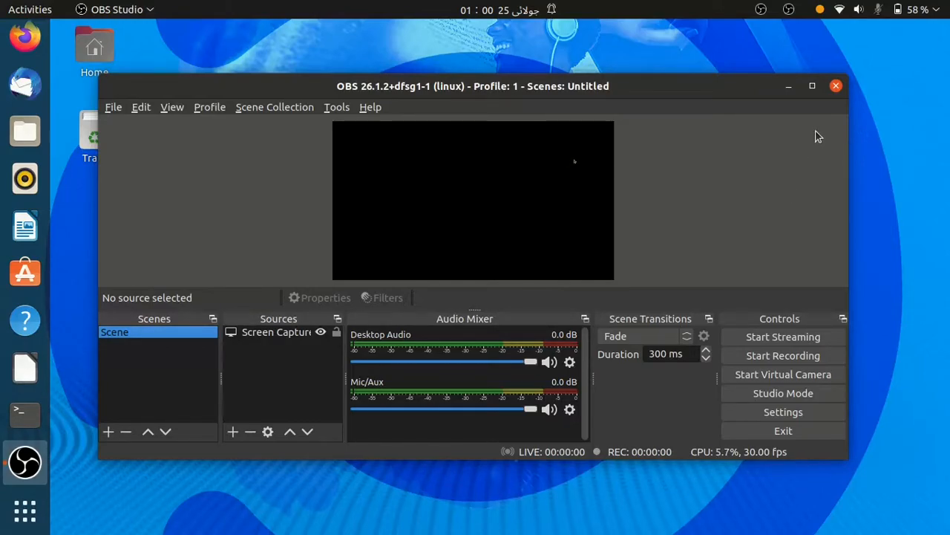
- Close the OBS Studio window showing the black preview
{"action": "left_click", "coordinate": [835, 86]}
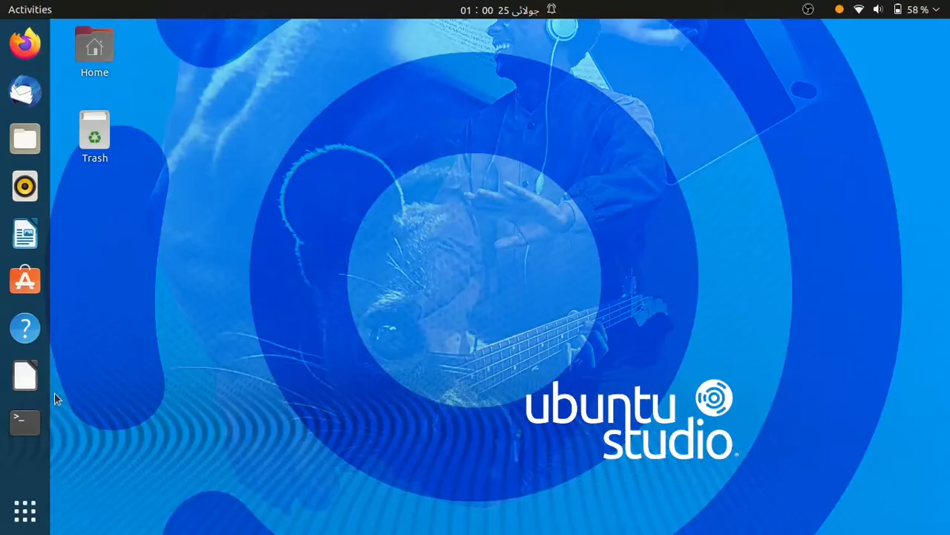
- Launch Terminal from the dock and enter 'sudo nano /etc/gdm3/custom.conf'
{"action": "left_click", "coordinate": [25, 422]}
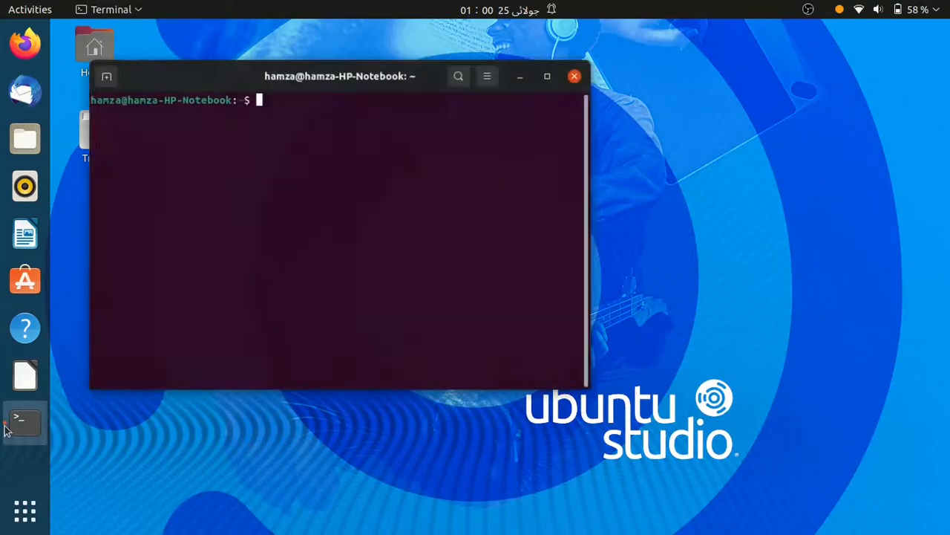
{"action": "type", "text": "sudo nano /etc/"}
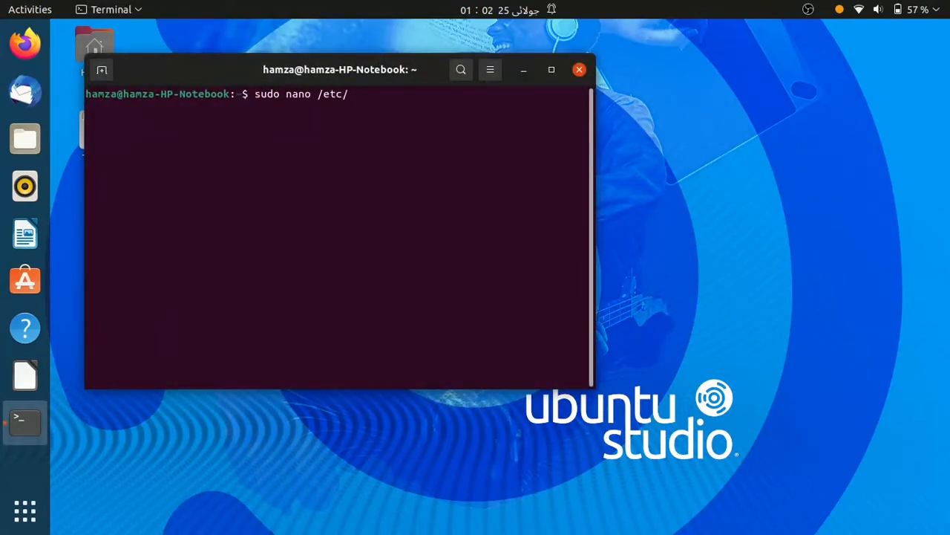
{"action": "type", "text": "gdm3"}
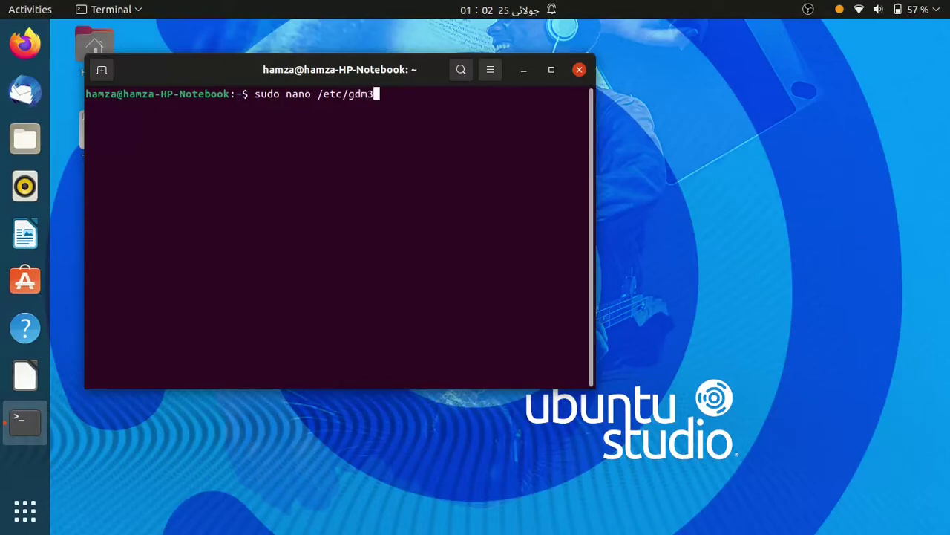
{"action": "type", "text": "/custom"}
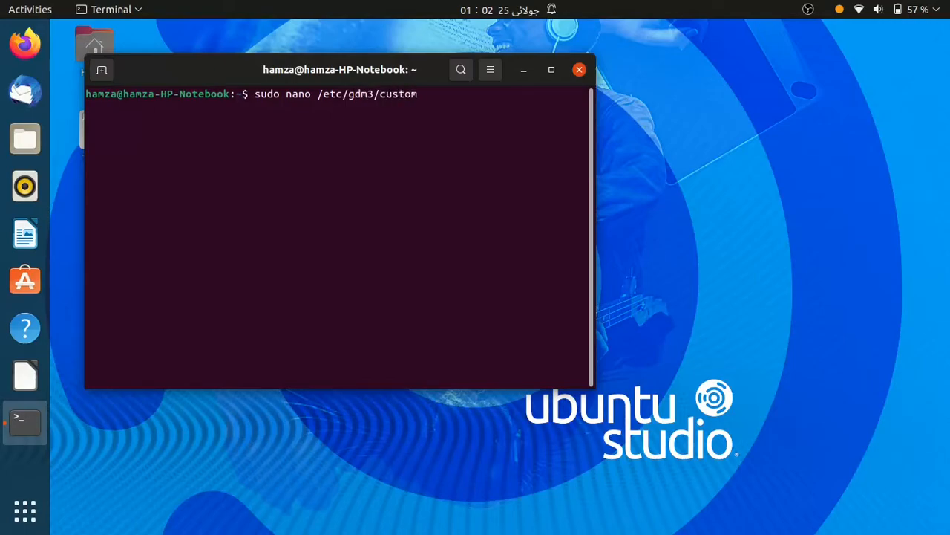
{"action": "type", "text": ".conf"}
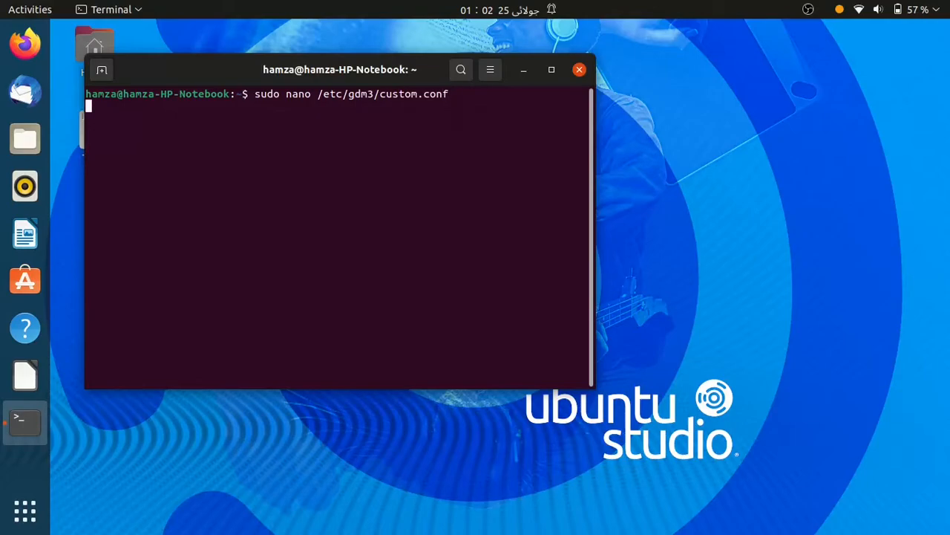
- Open custom.conf, save it with WaylandEnable=false, and bring up the session power options
{"action": "key", "text": "Return"}
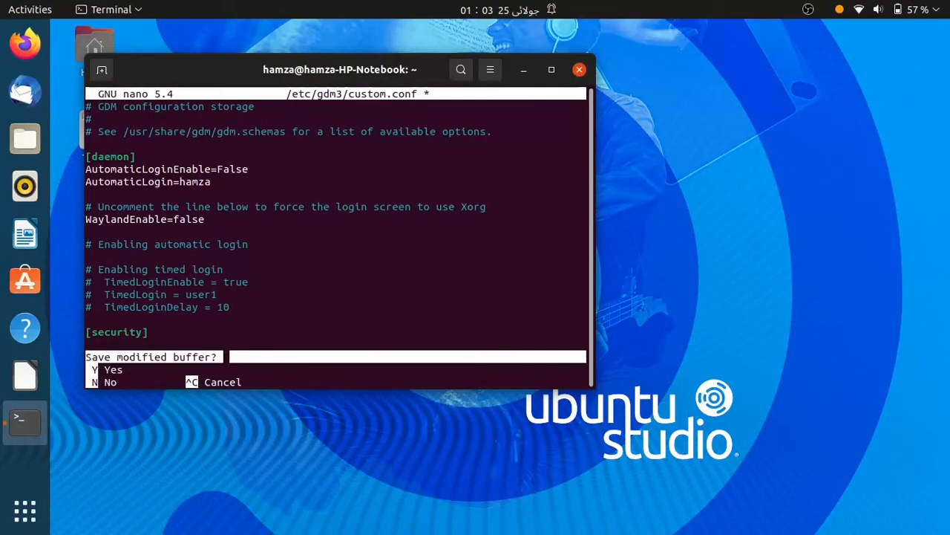
{"action": "key", "text": "y"}
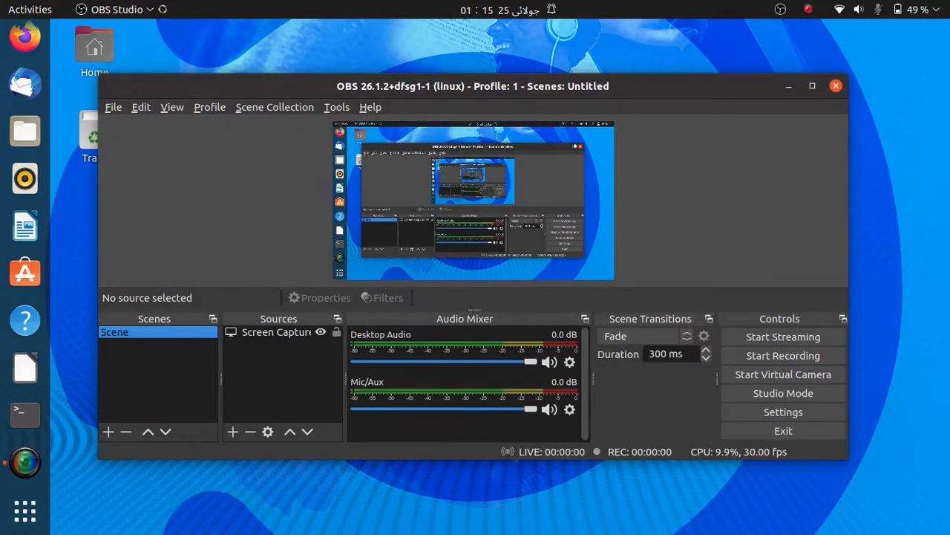
{"action": "left_click", "coordinate": [783, 411]}
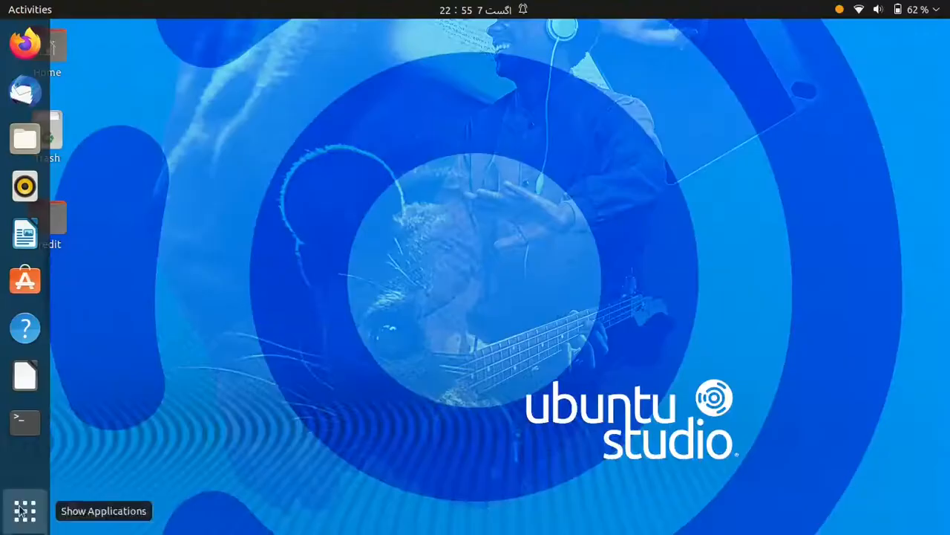
{"action": "left_click", "coordinate": [914, 10]}
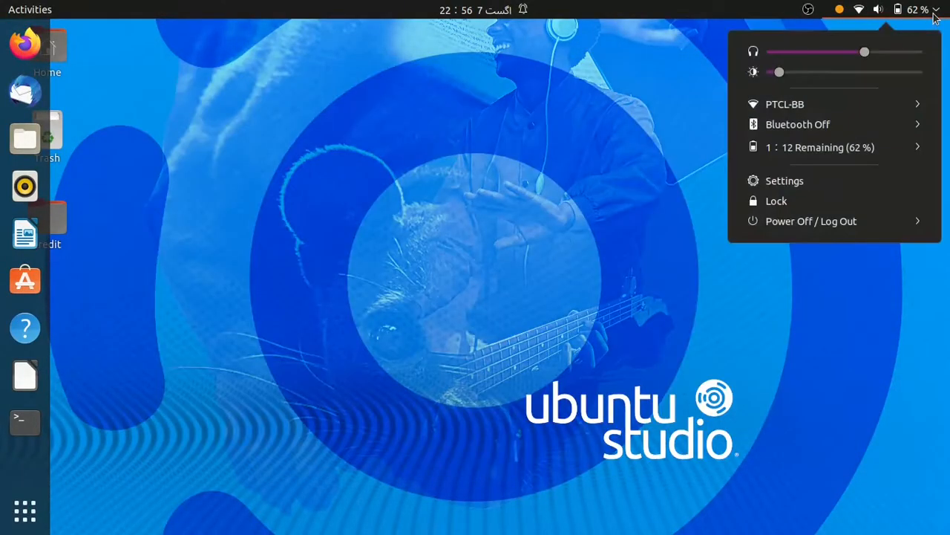